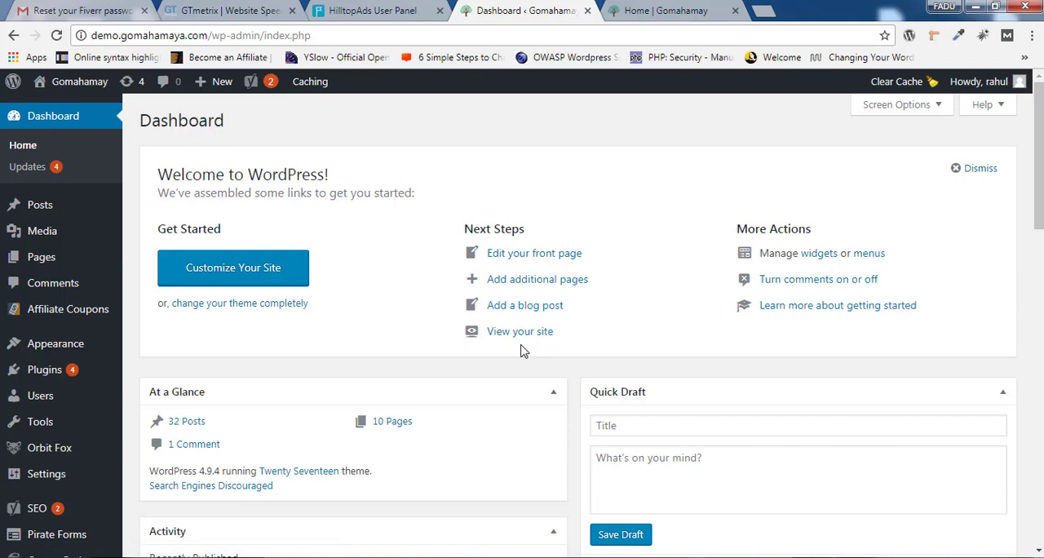
Reach the Yoast SEO General settings page from the admin sidebar's SEO menu
scroll("down", 3)
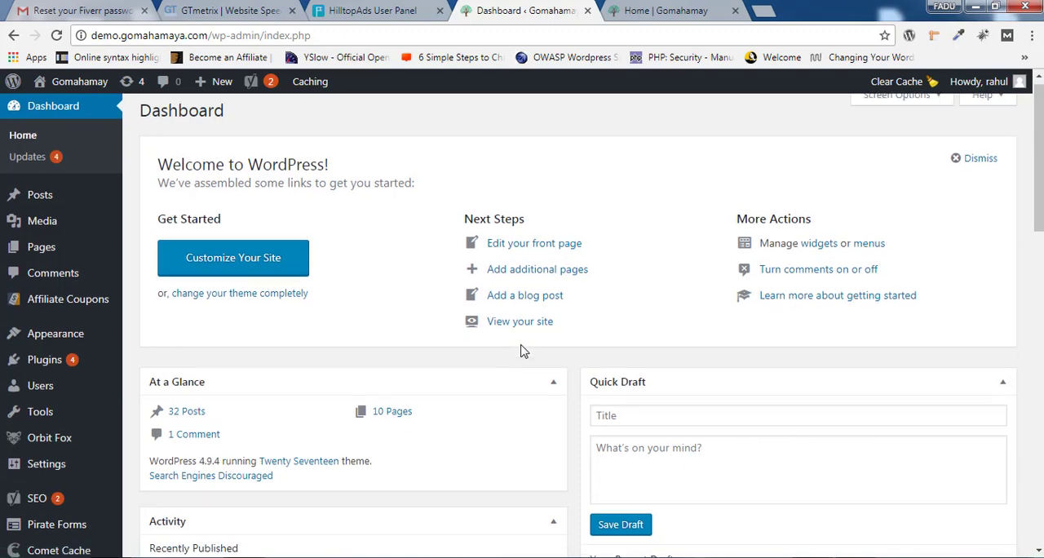
left_click(36, 498)
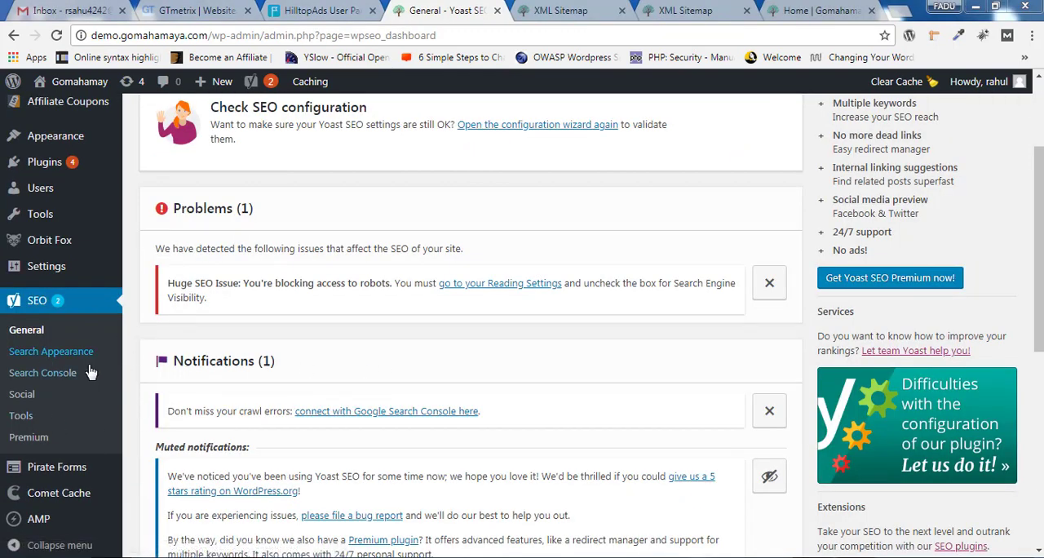
mouse_move(50, 384)
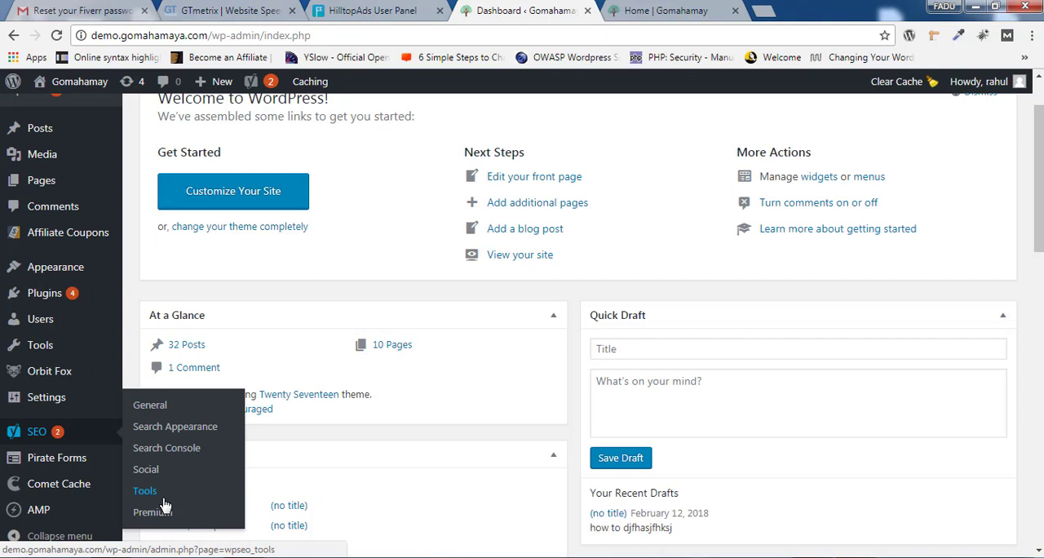
mouse_move(175, 427)
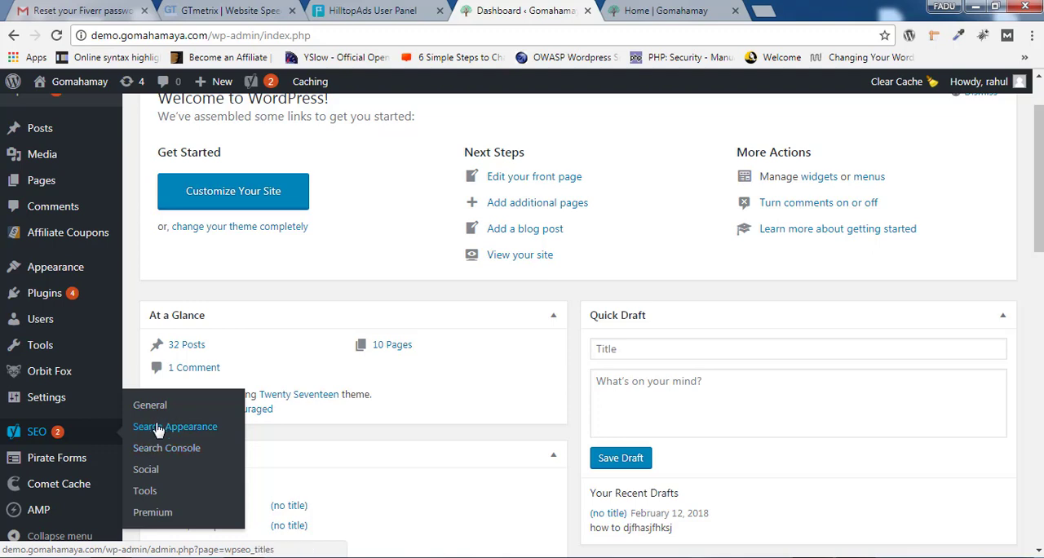
mouse_move(144, 438)
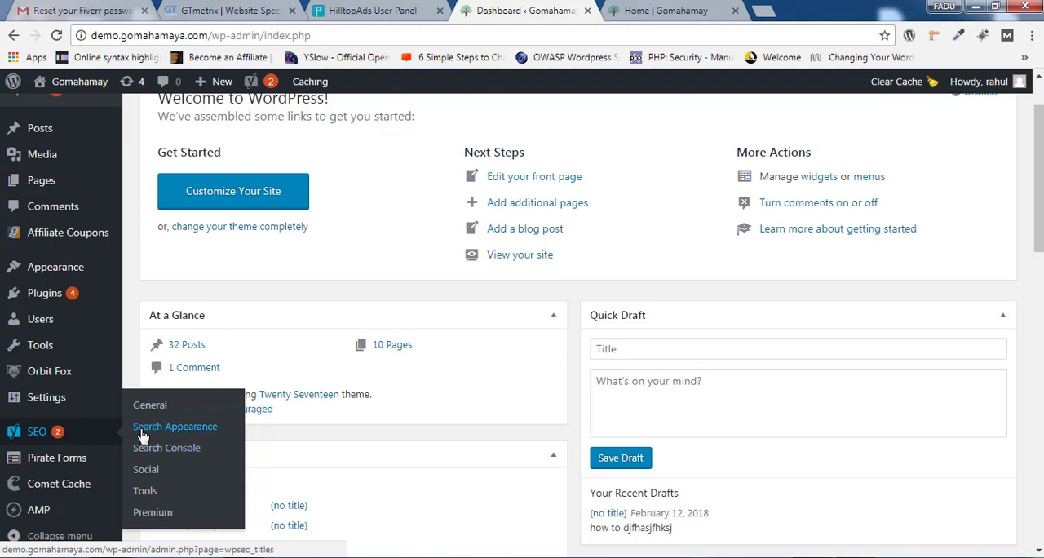
left_click(150, 404)
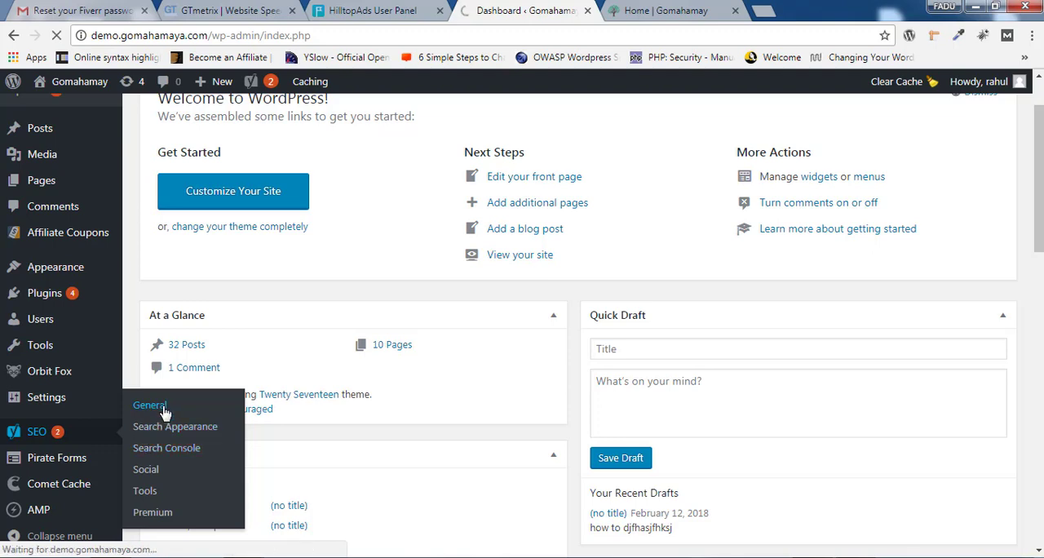
Show the XML Sitemaps feature explanation under the Features settings
left_click(150, 405)
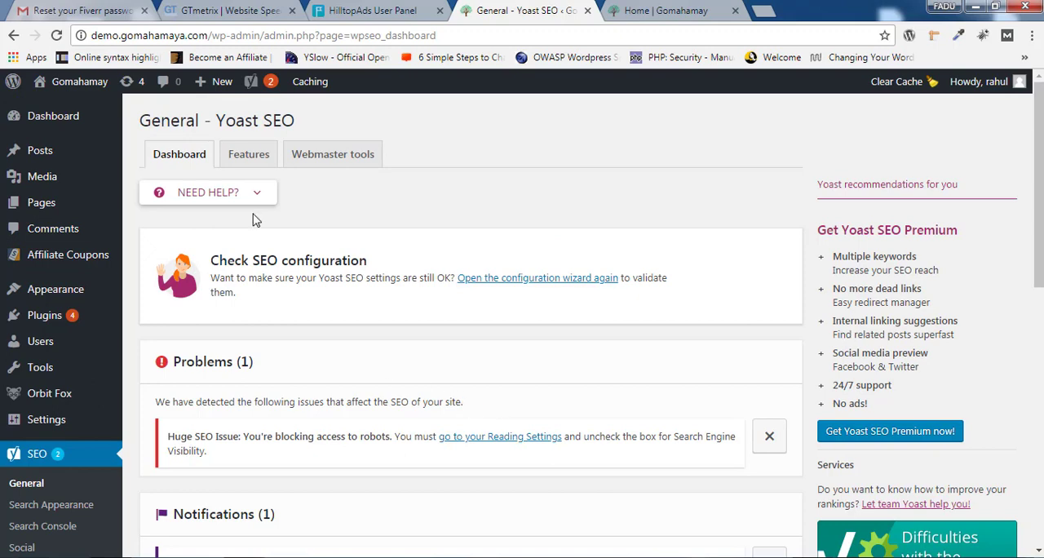
left_click(248, 153)
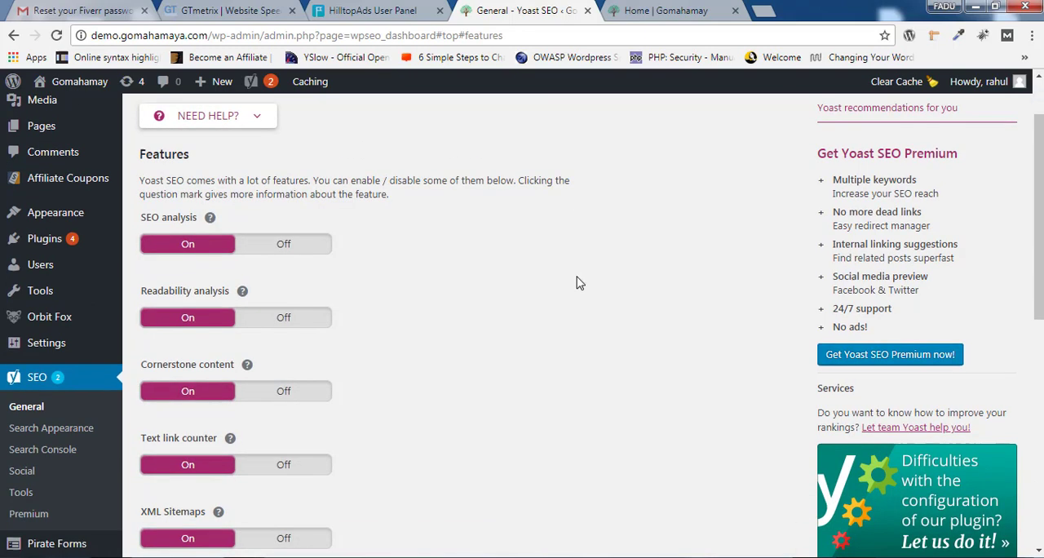
scroll("down", 3)
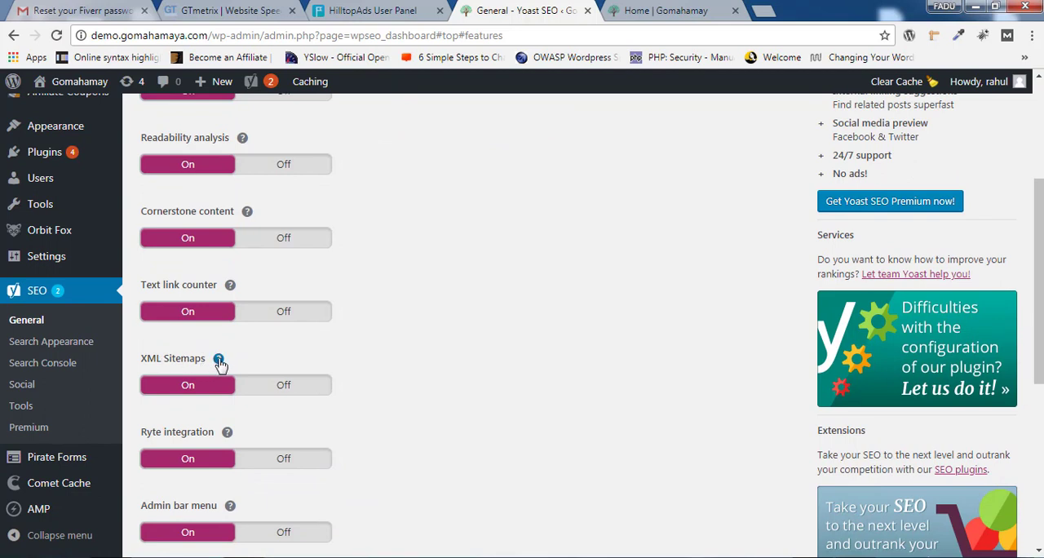
left_click(219, 359)
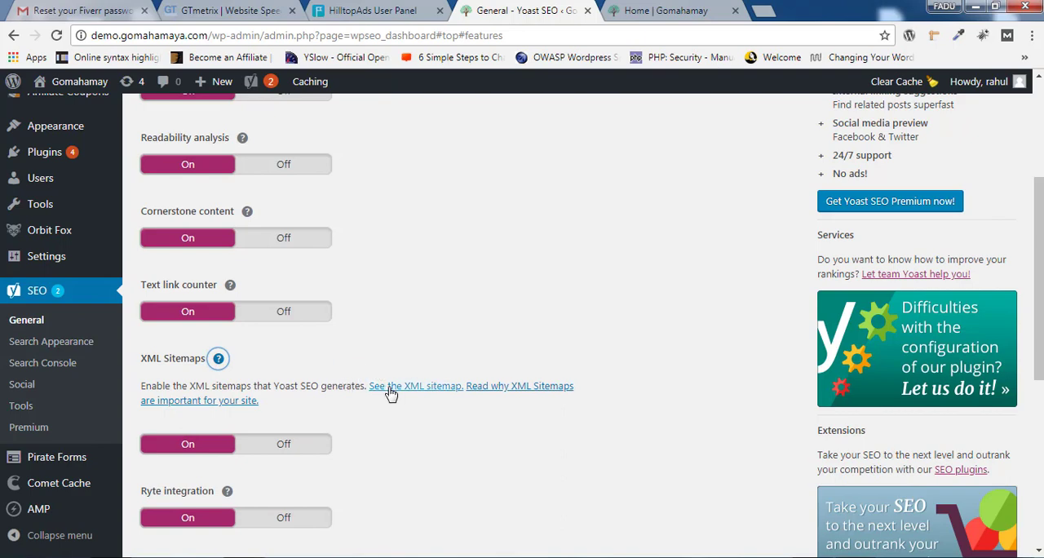
mouse_move(408, 388)
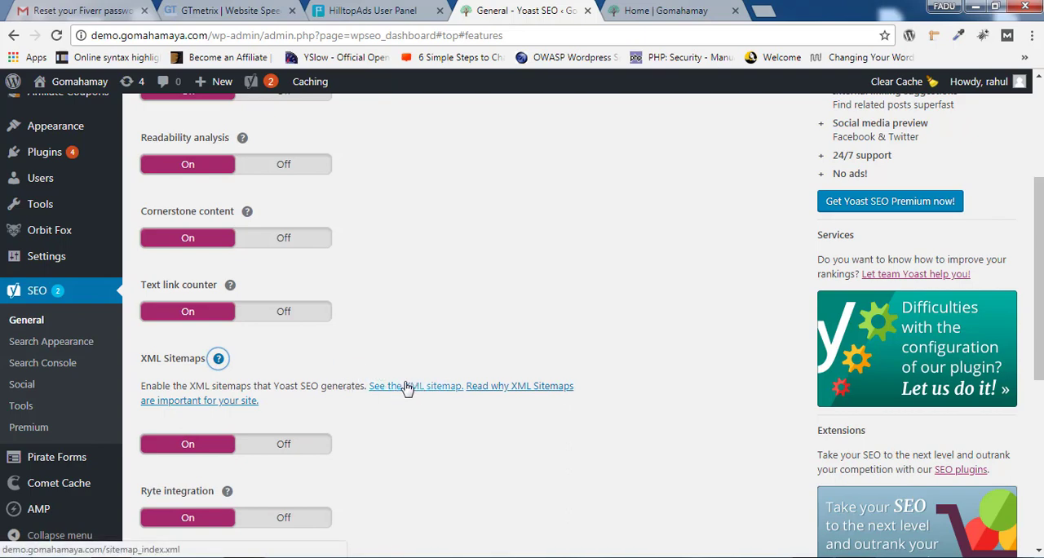
Open the 'See the XML sitemap' link in a new tab and return to the settings tab
right_click(415, 385)
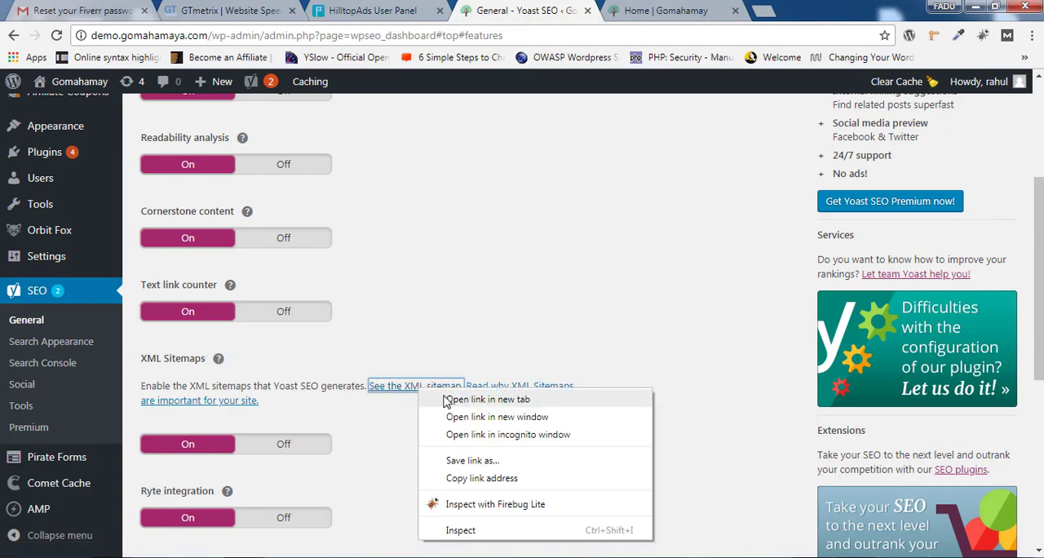
left_click(486, 398)
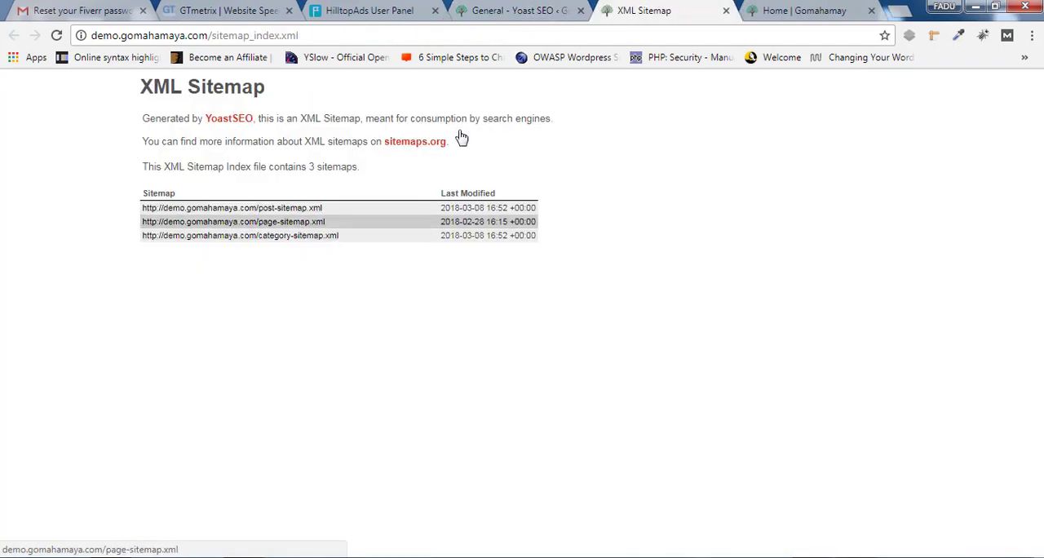
left_click(514, 9)
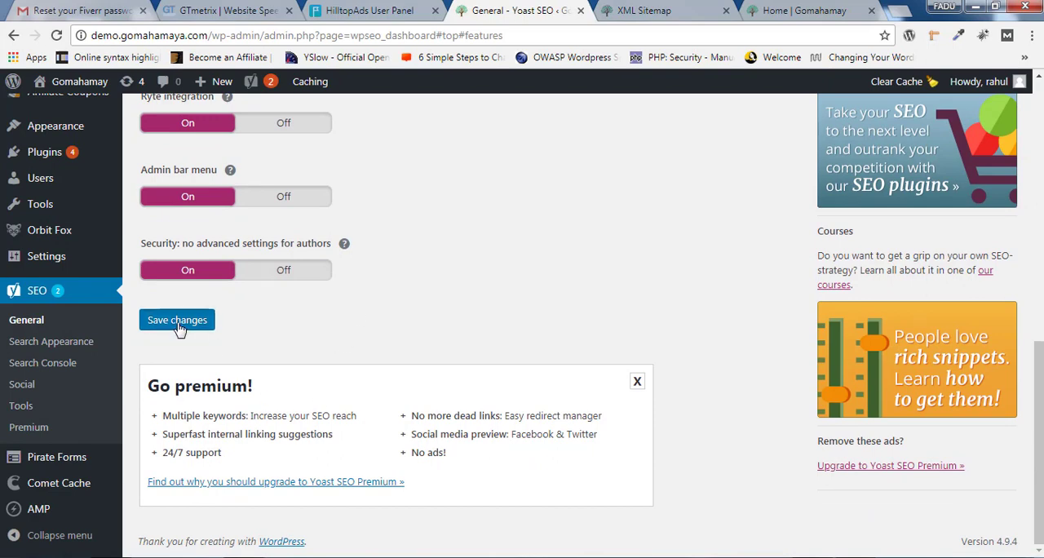
Save the feature settings, then open the XML sitemap link in another new tab
left_click(176, 320)
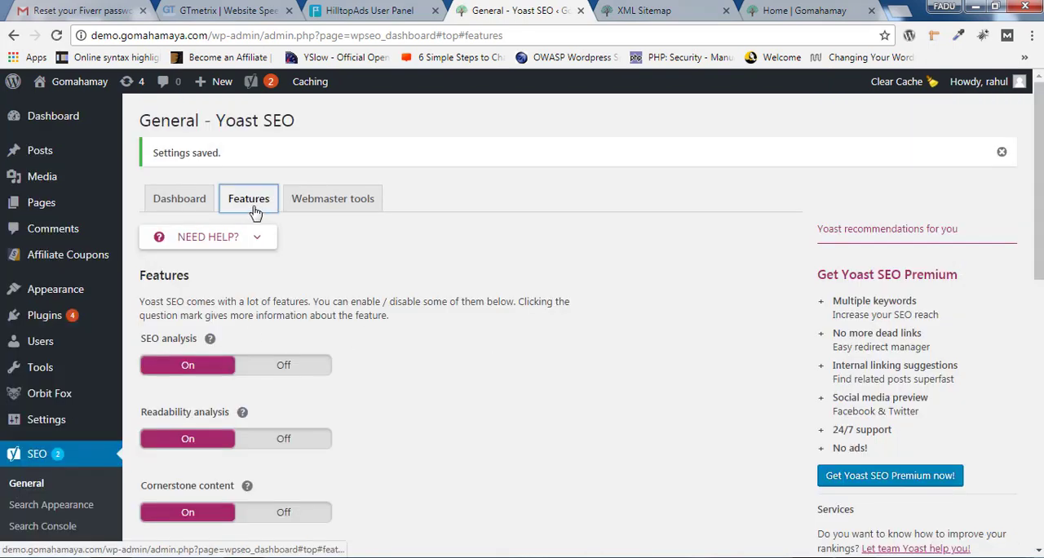
scroll("down", 3)
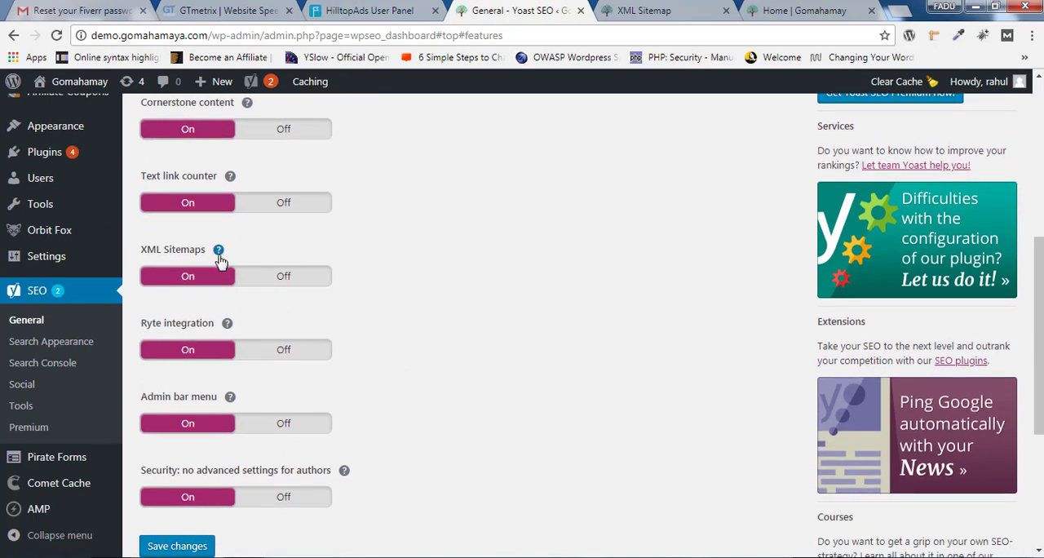
left_click(219, 248)
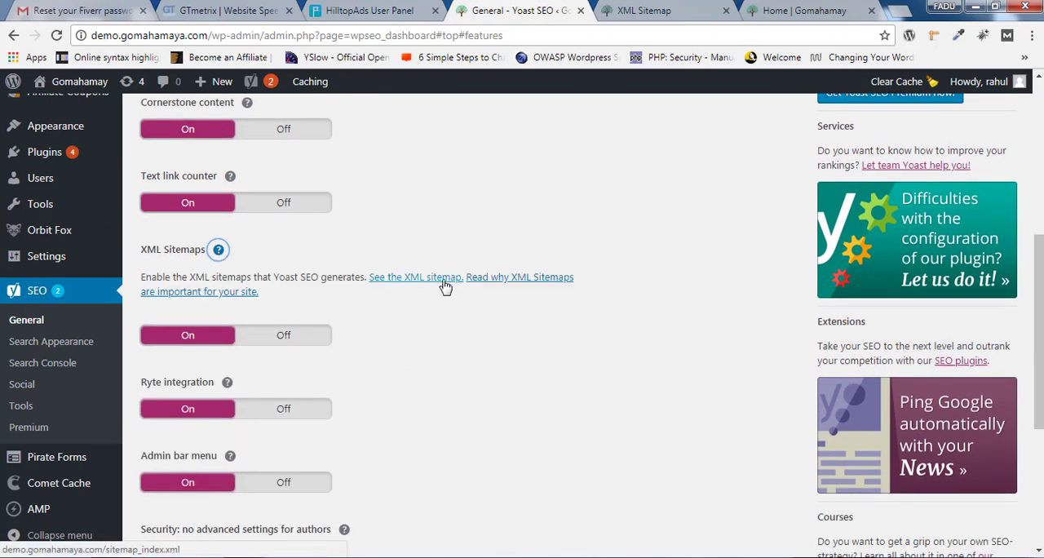
right_click(414, 278)
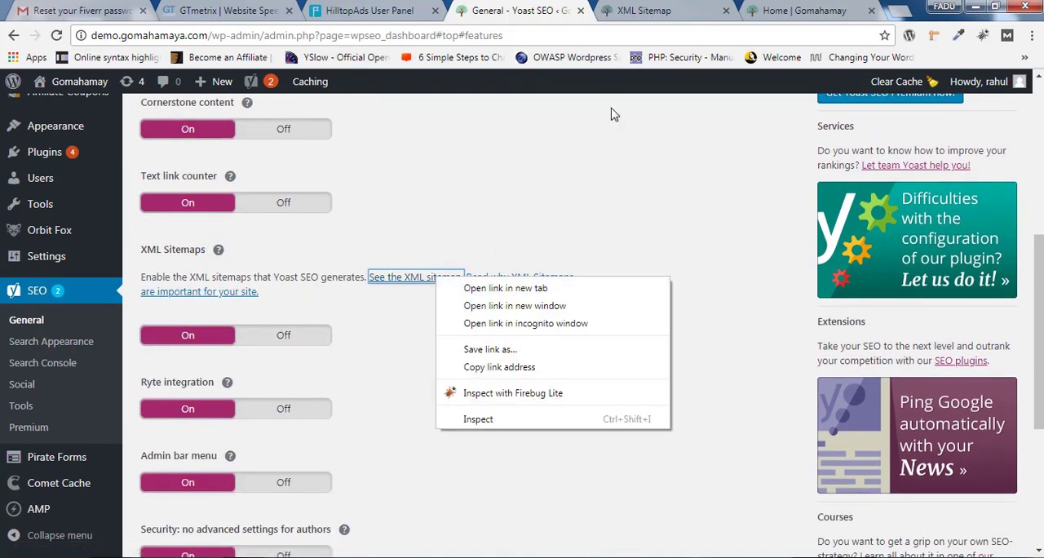
left_click(506, 287)
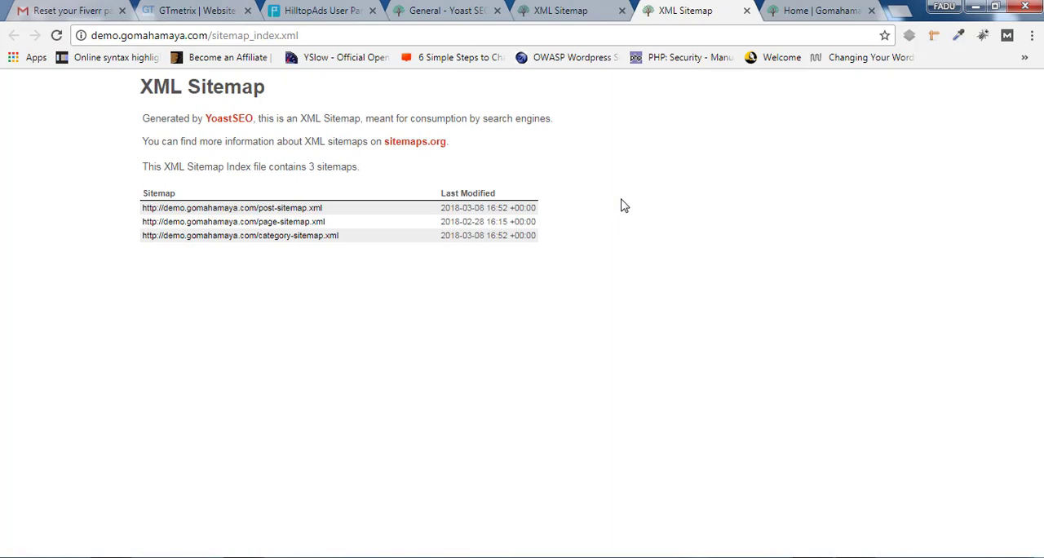
mouse_move(587, 188)
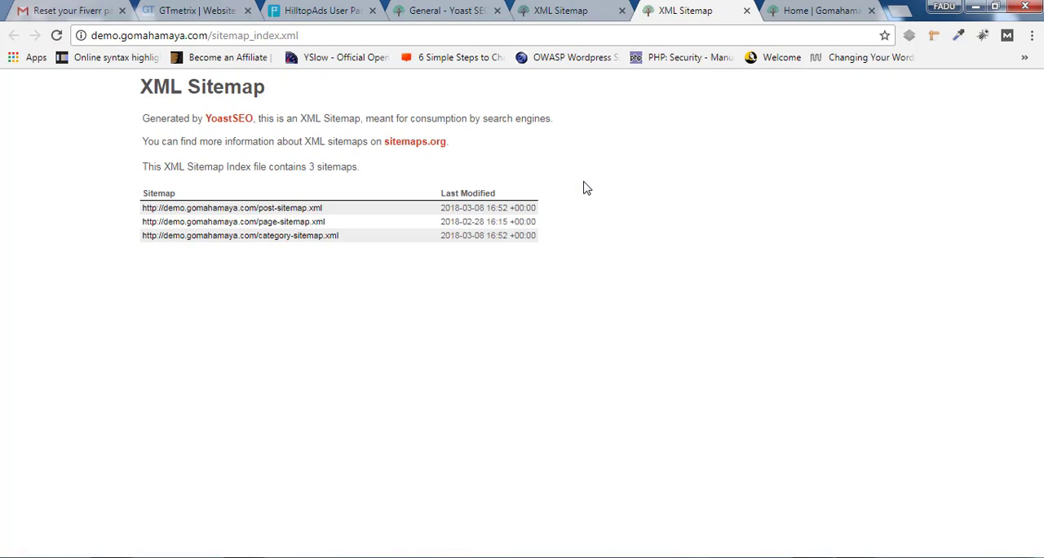